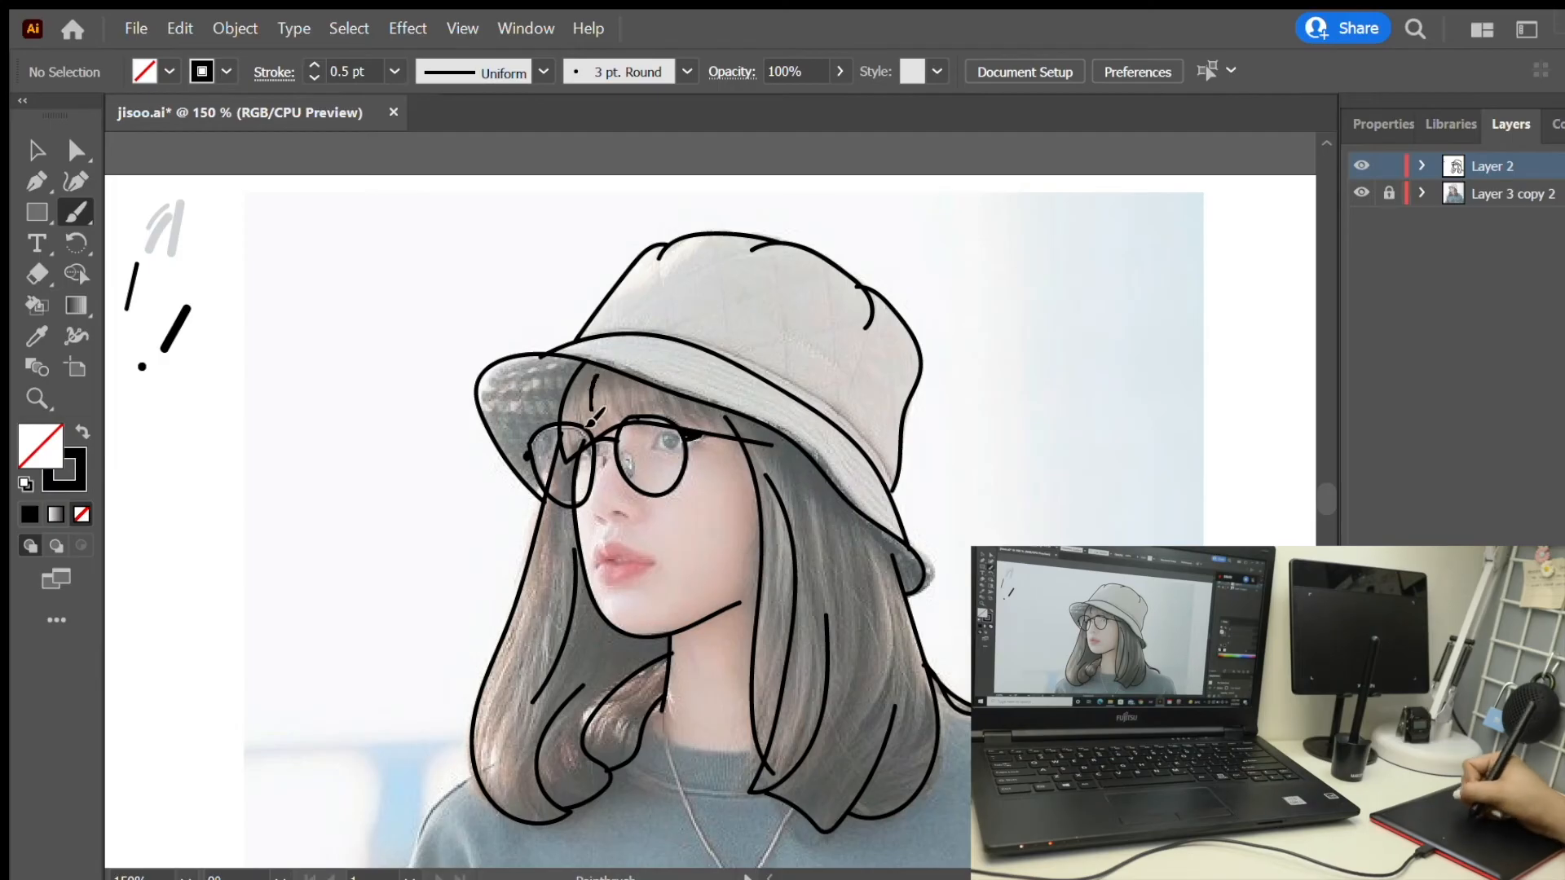
{"action": "scroll", "scroll_direction": "down", "scroll_amount": 3}
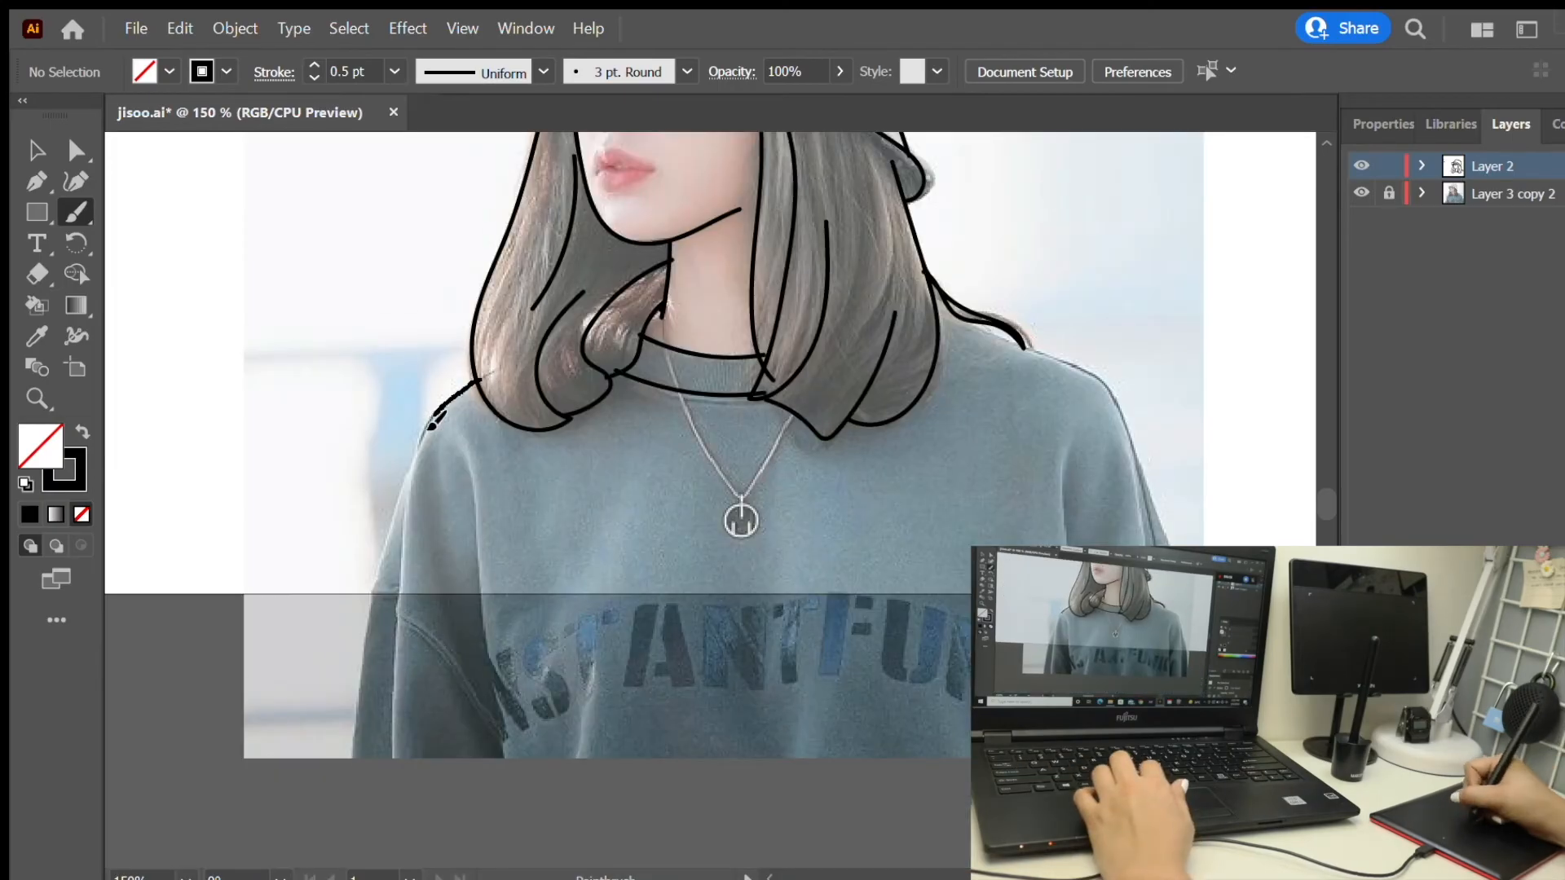